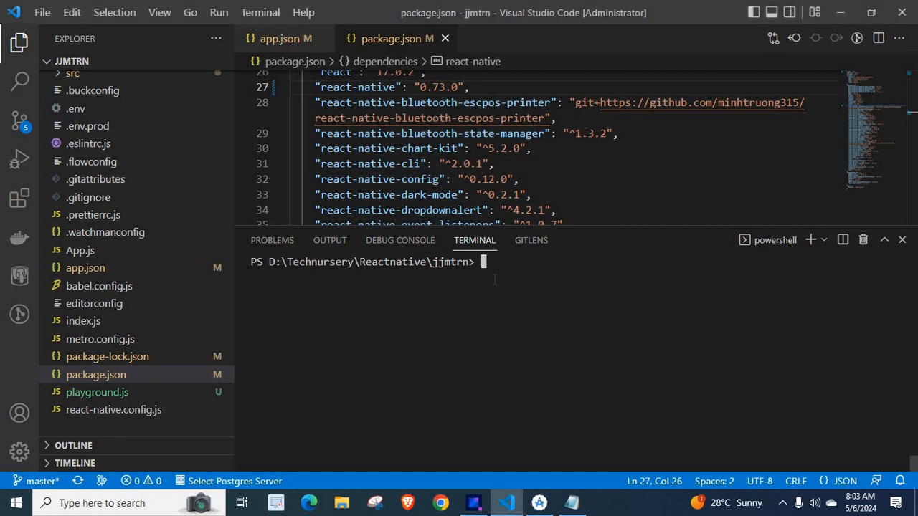
# Run npm install in the terminal and get the ERESOLVE react/react-native peer dependency error.
pyautogui.write('npm')
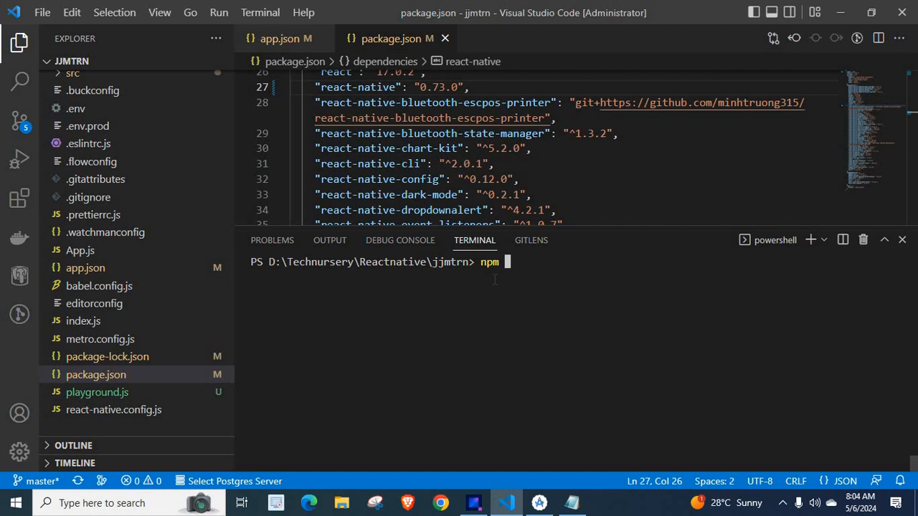
pyautogui.write('instal')
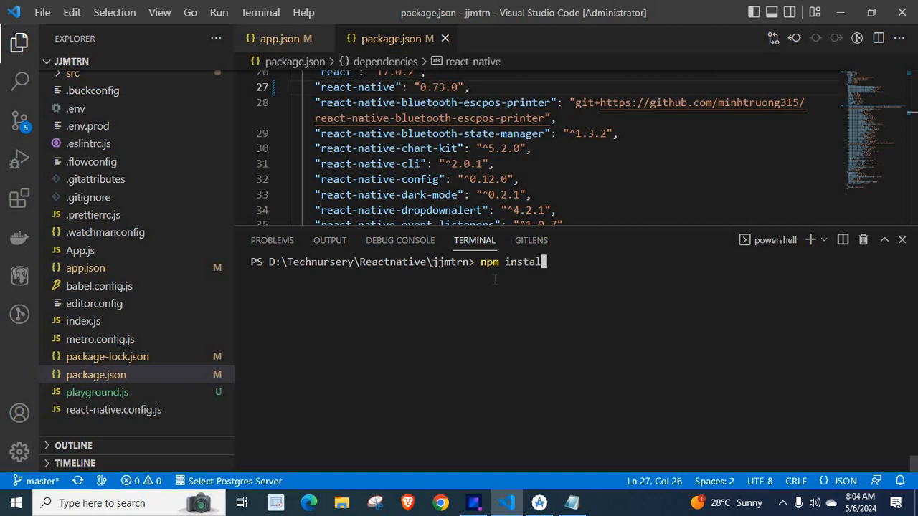
pyautogui.press('Enter')
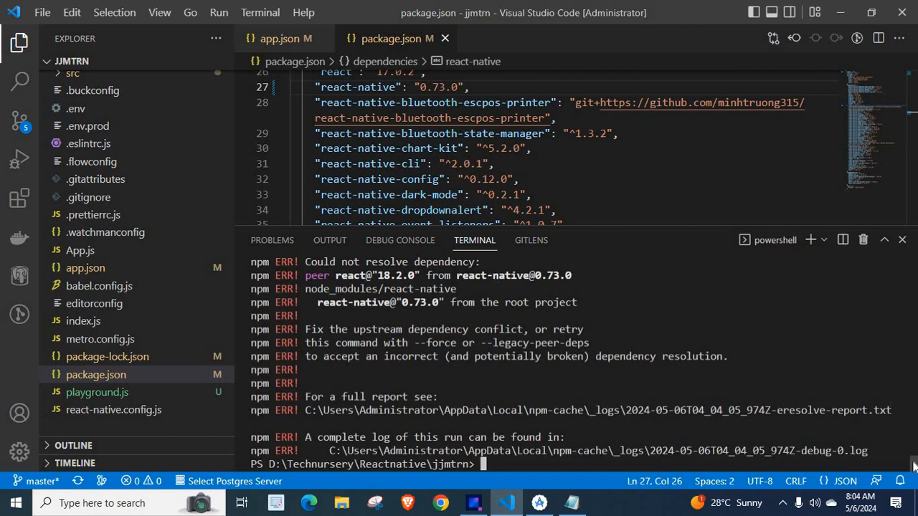
pyautogui.write('npm install')
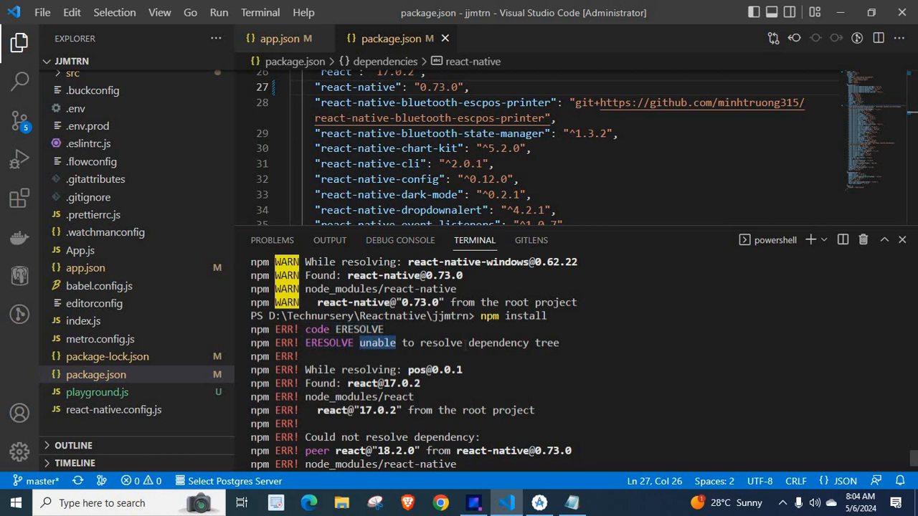
pyautogui.moveTo(910, 456)
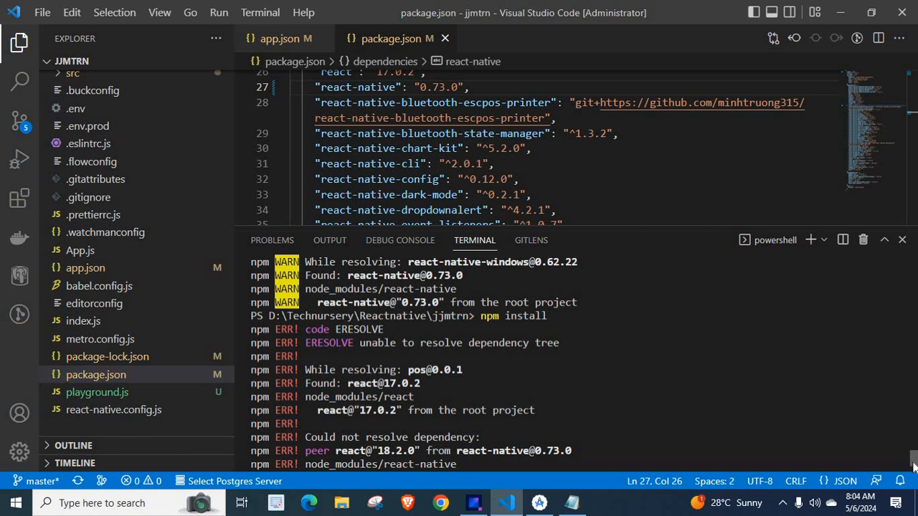
pyautogui.scroll(-3)
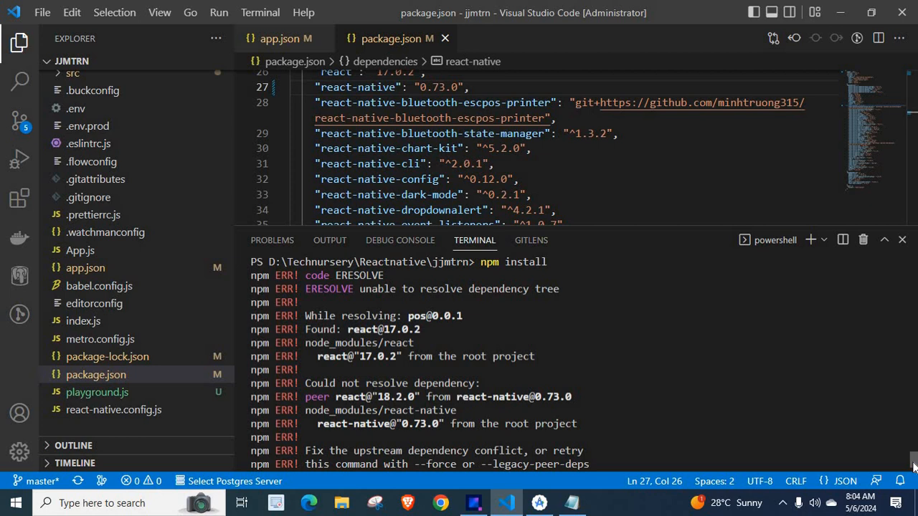
pyautogui.scroll(-3)
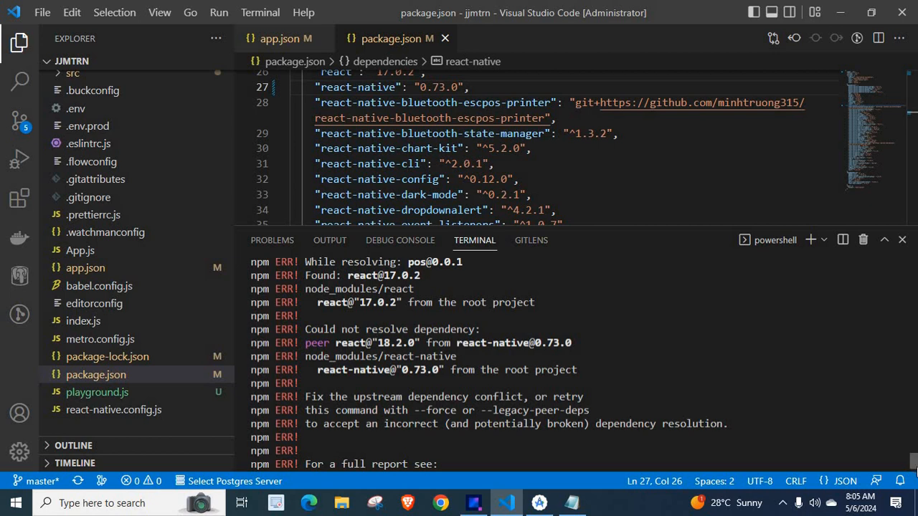
pyautogui.scroll(-3)
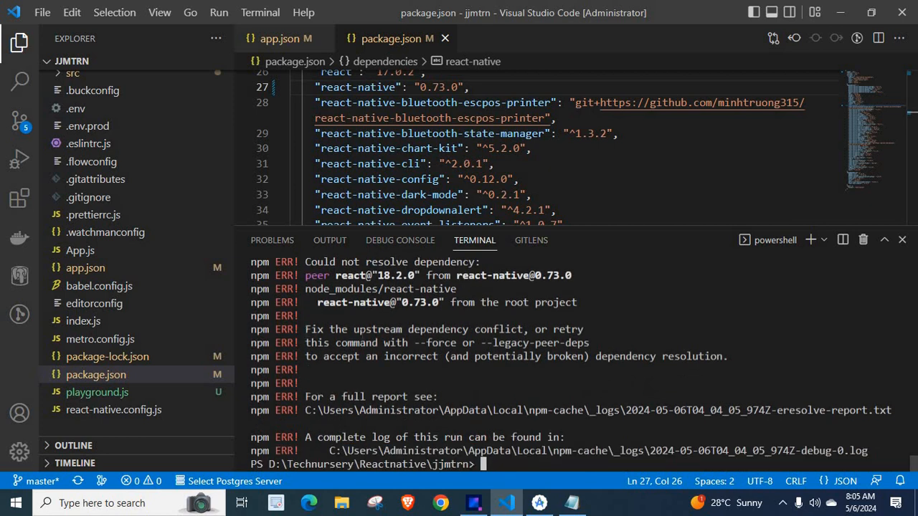
pyautogui.doubleClick(437, 328)
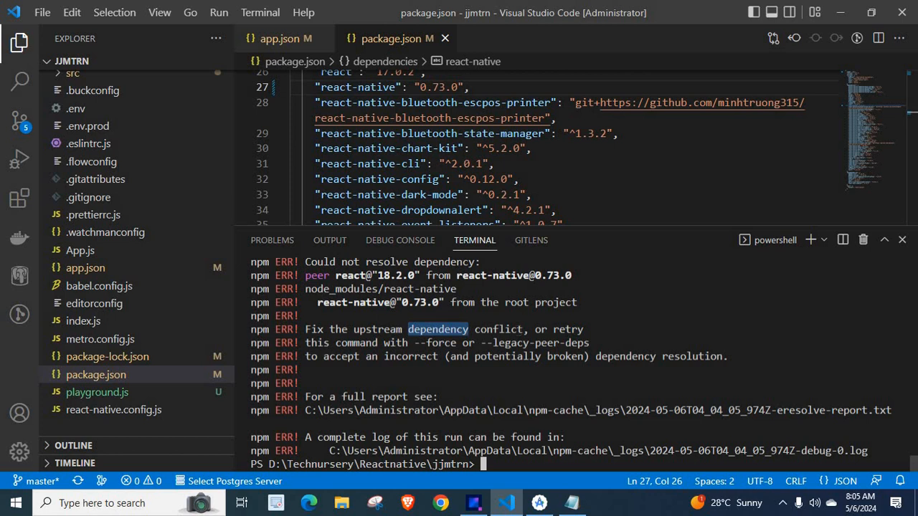
pyautogui.moveTo(307, 328); pyautogui.dragTo(525, 329)
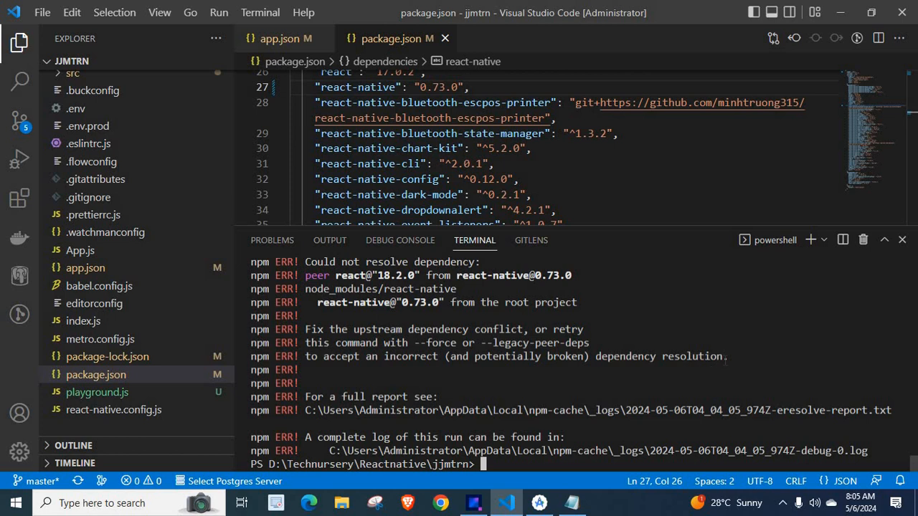
pyautogui.moveTo(551, 329); pyautogui.dragTo(726, 355)
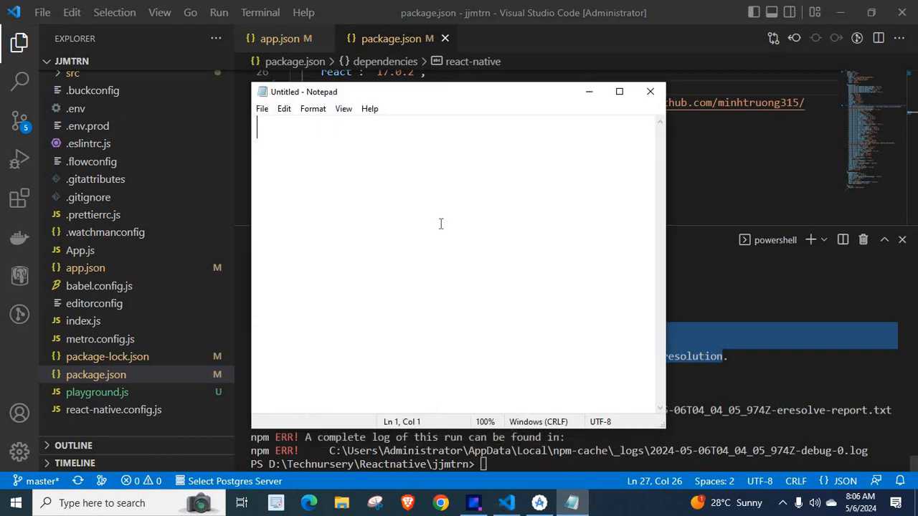
# Note npm install --force, or, npm install --legacy-peer-deps, then select the force install line.
pyautogui.write('npm install')
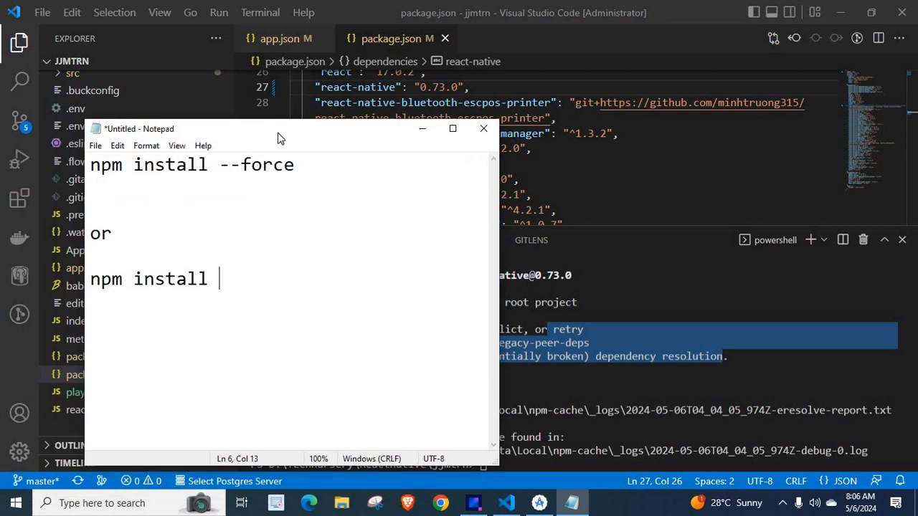
pyautogui.write('--lega')
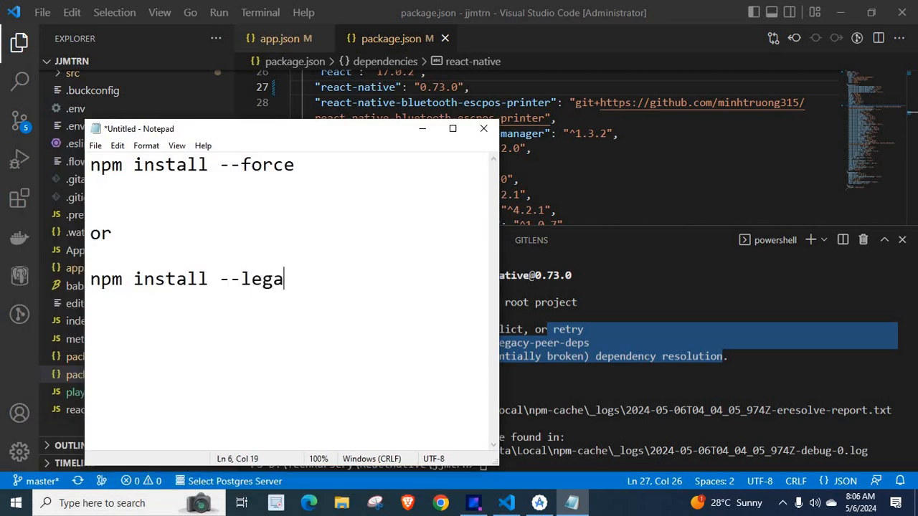
pyautogui.write('cy-peer-')
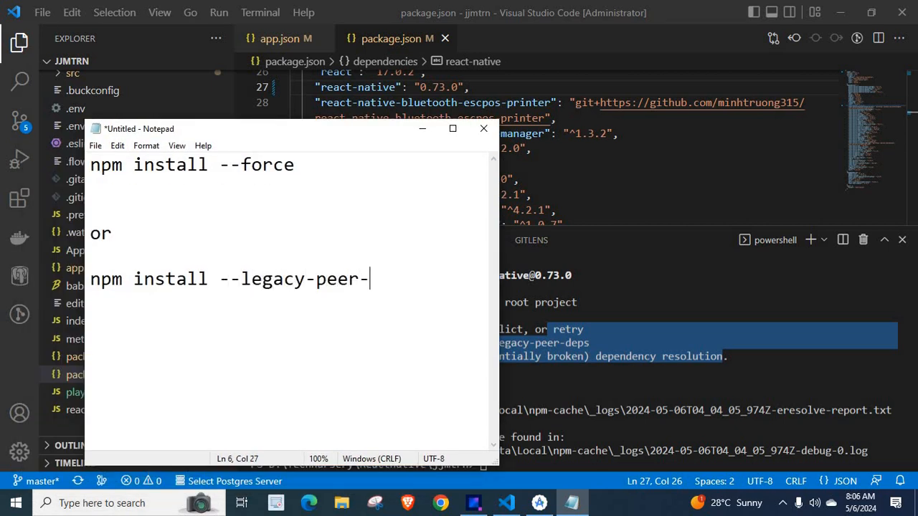
pyautogui.write('deps')
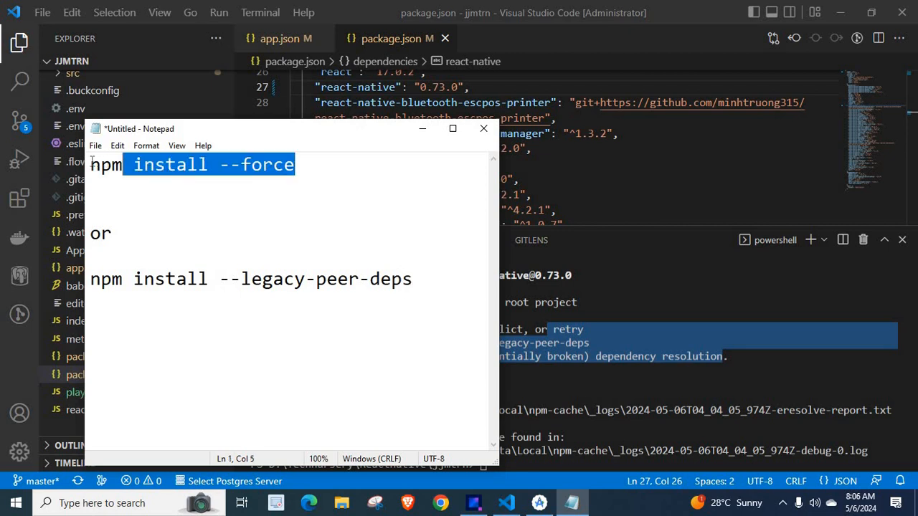
pyautogui.click(379, 279)
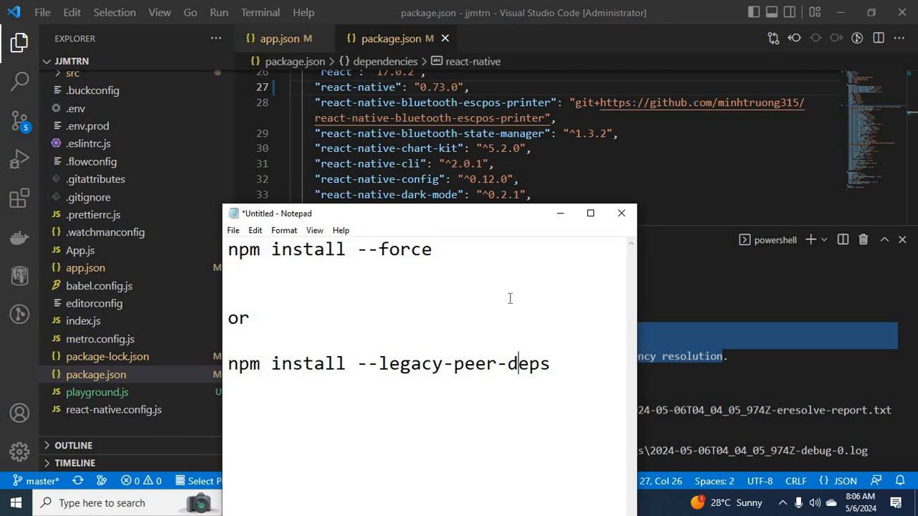
pyautogui.moveTo(433, 278)
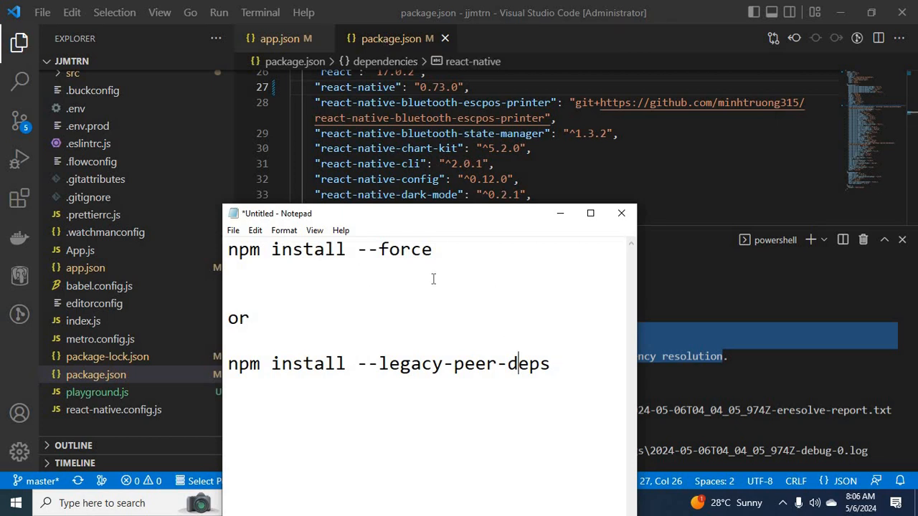
pyautogui.tripleClick(330, 249)
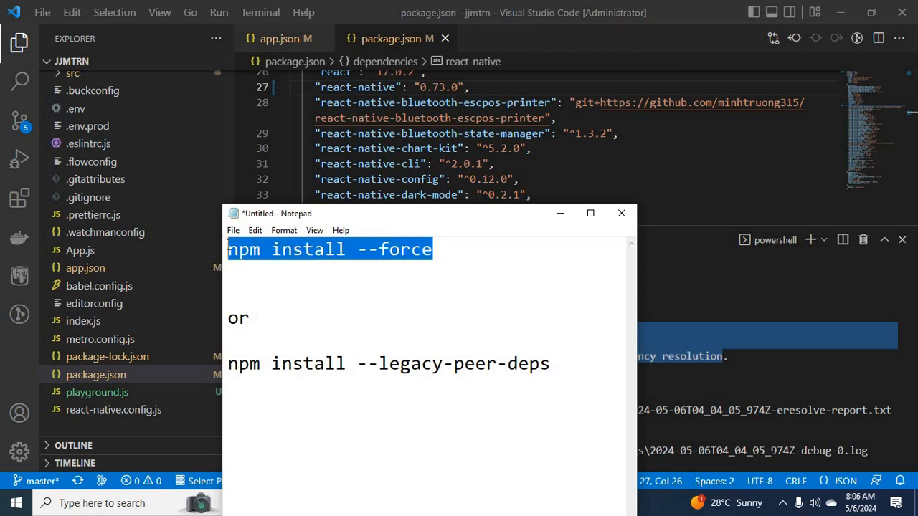
pyautogui.moveTo(484, 281)
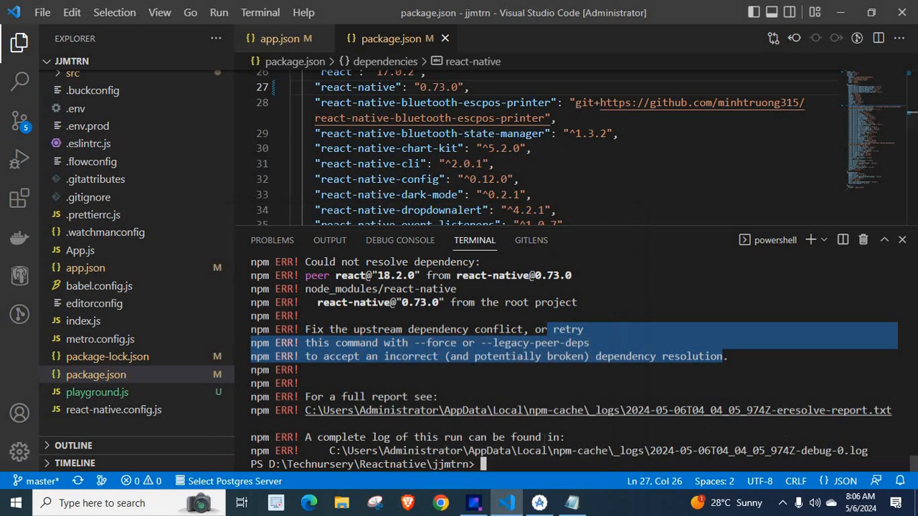
# Clear the terminal with cls and run npm install --force so it proceeds with only warnings.
pyautogui.write('cl')
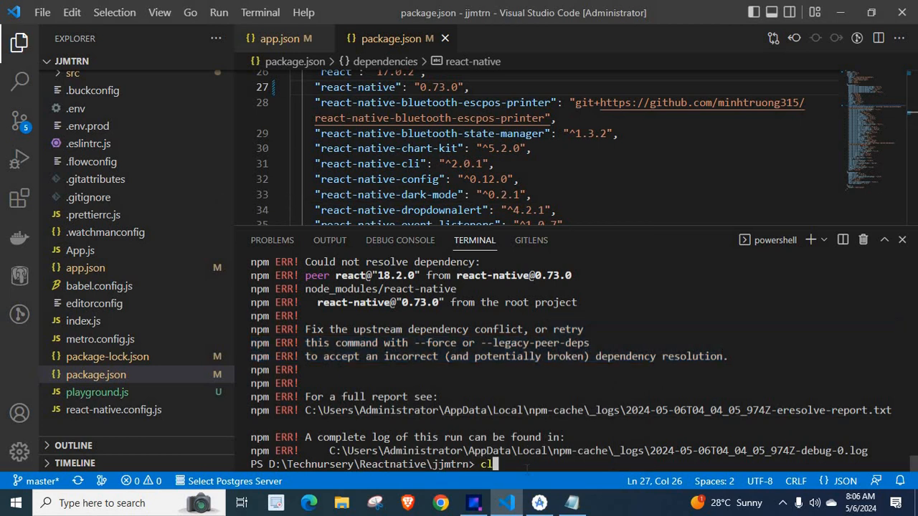
pyautogui.write('npm install --force')
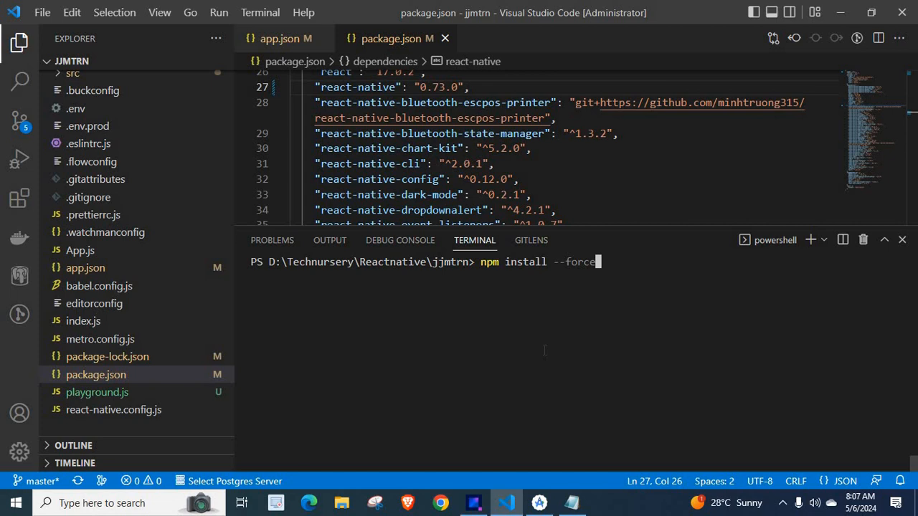
pyautogui.press('Enter')
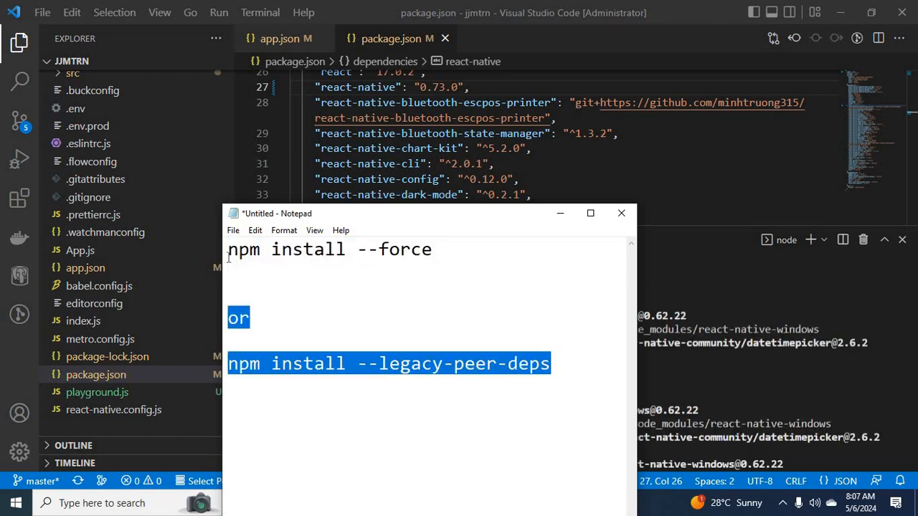
pyautogui.click(503, 327)
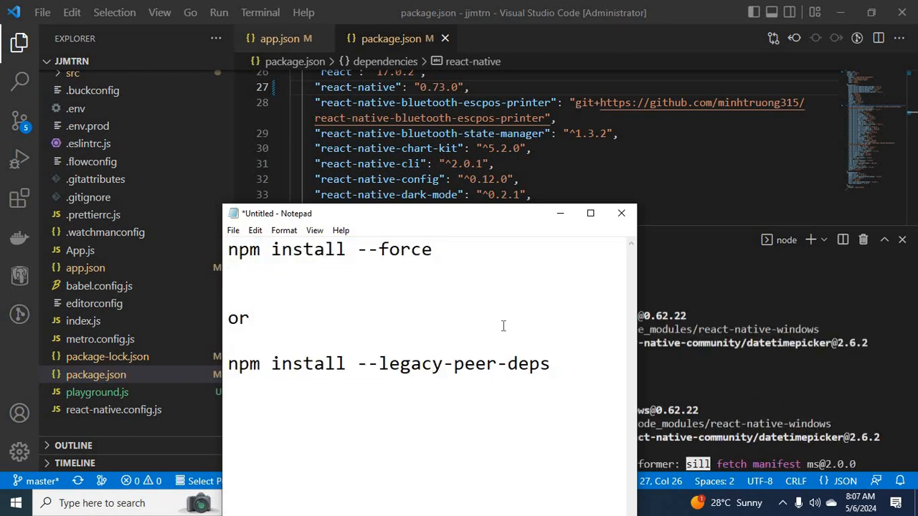
pyautogui.click(621, 213)
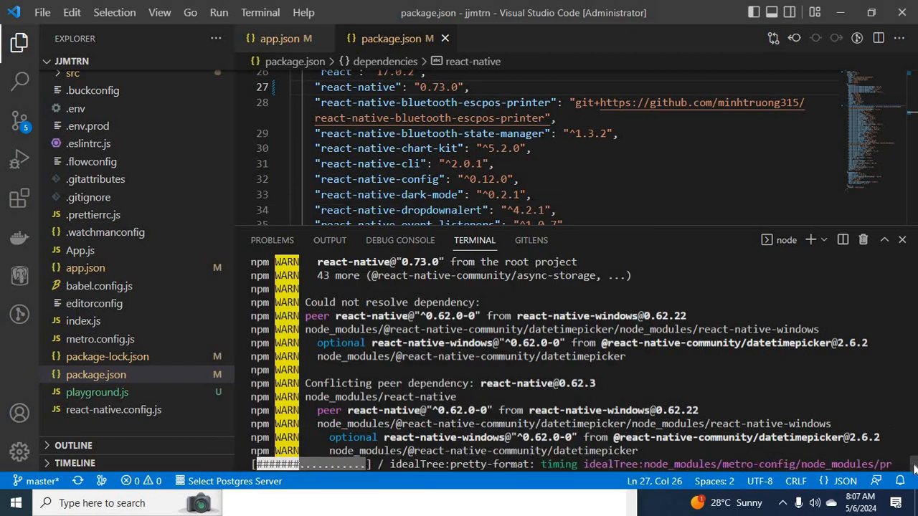
pyautogui.scroll(-3)
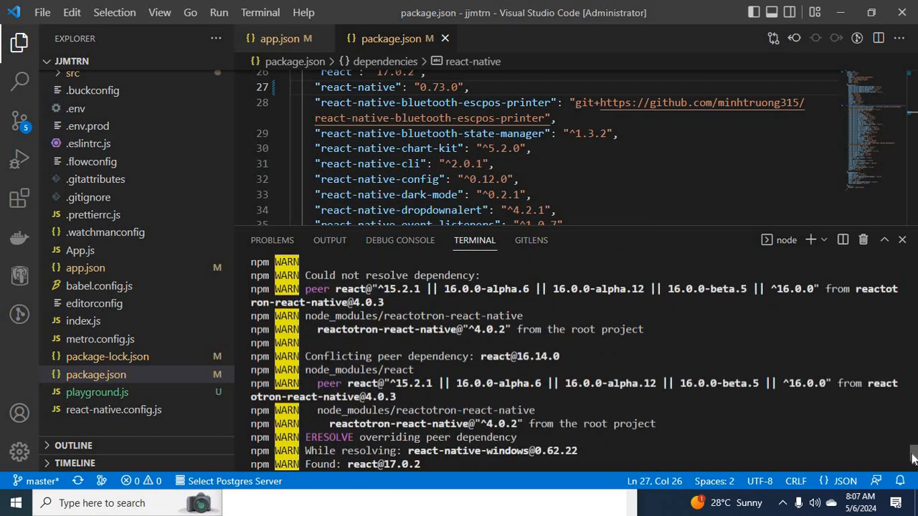
pyautogui.scroll(-3)
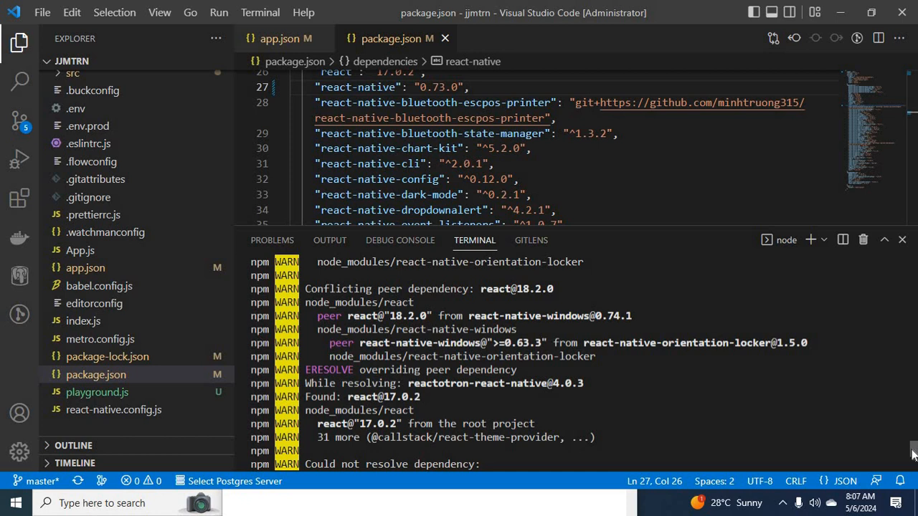
pyautogui.scroll(-3)
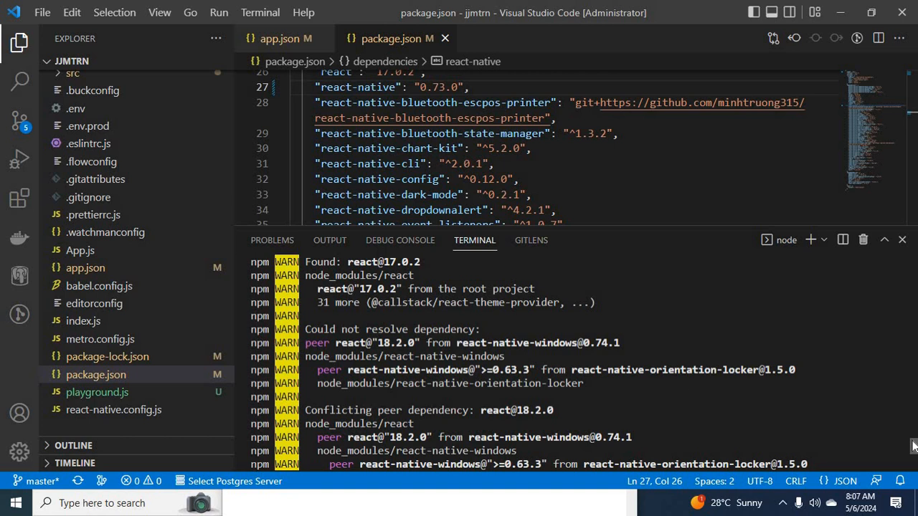
pyautogui.scroll(-3)
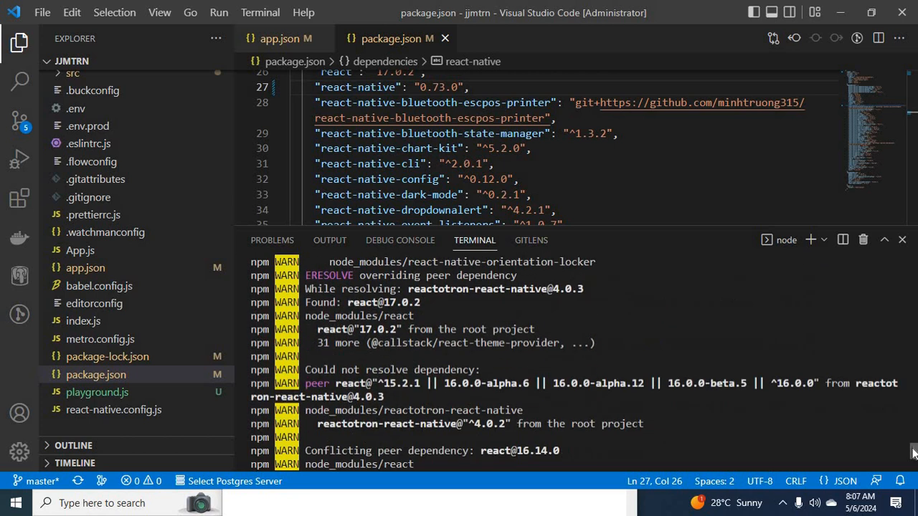
pyautogui.scroll(-3)
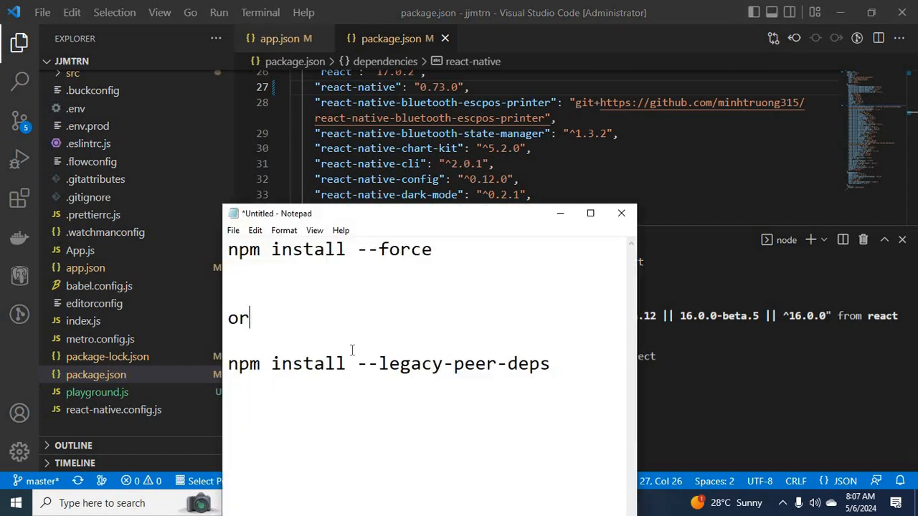
pyautogui.click(436, 249)
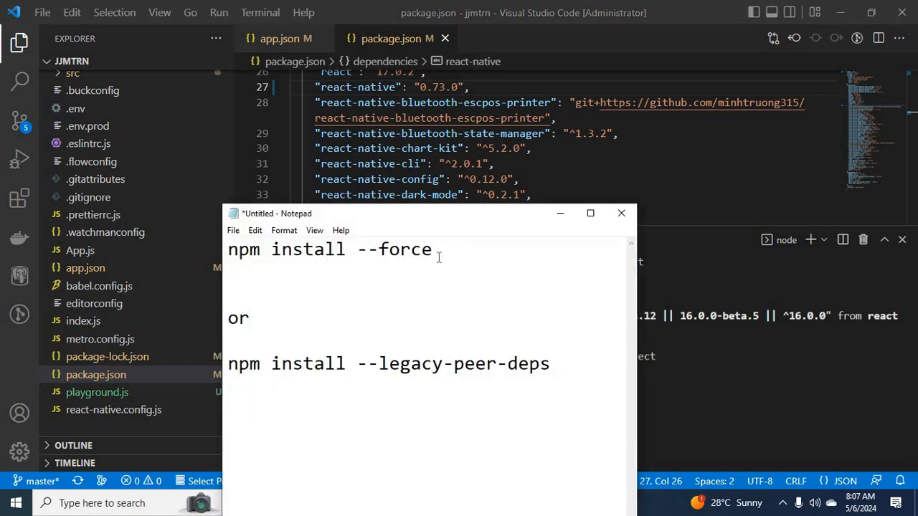
pyautogui.moveTo(325, 365)
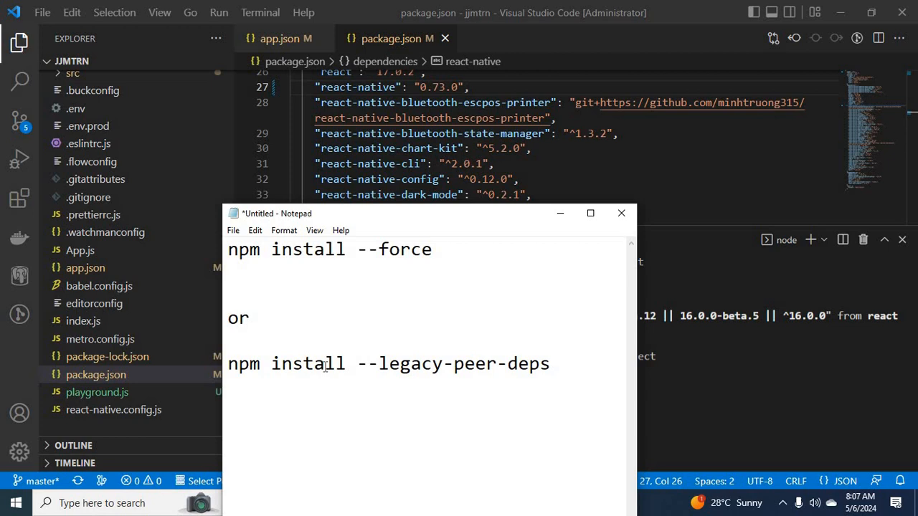